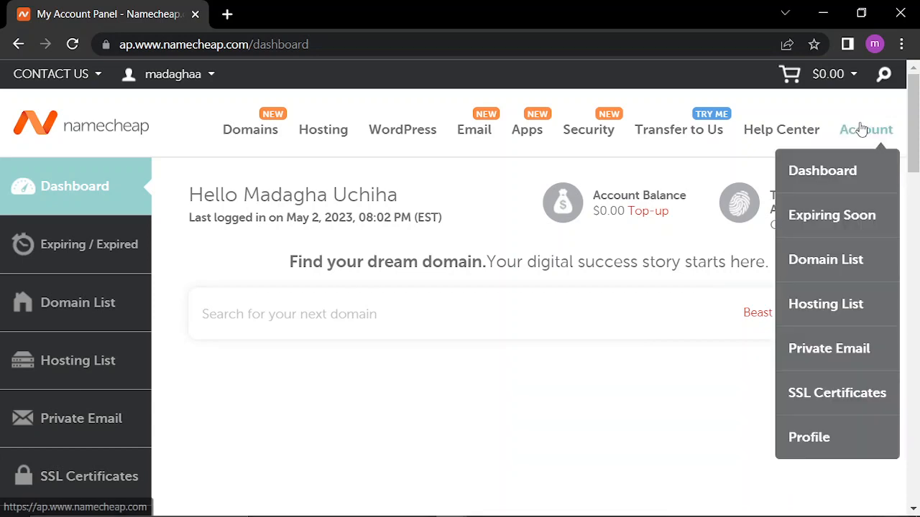
mouse_move(858, 161)
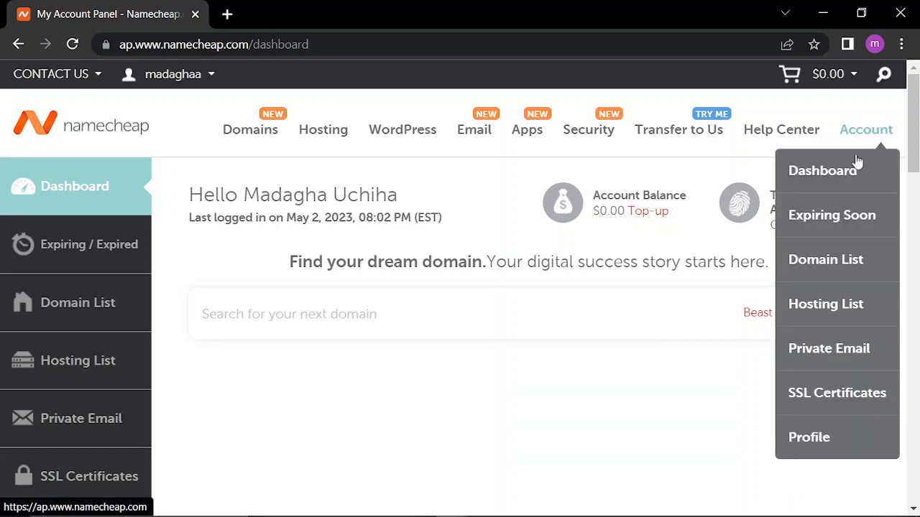
Step: Open the account Profile settings from the Namecheap dashboard
click(809, 437)
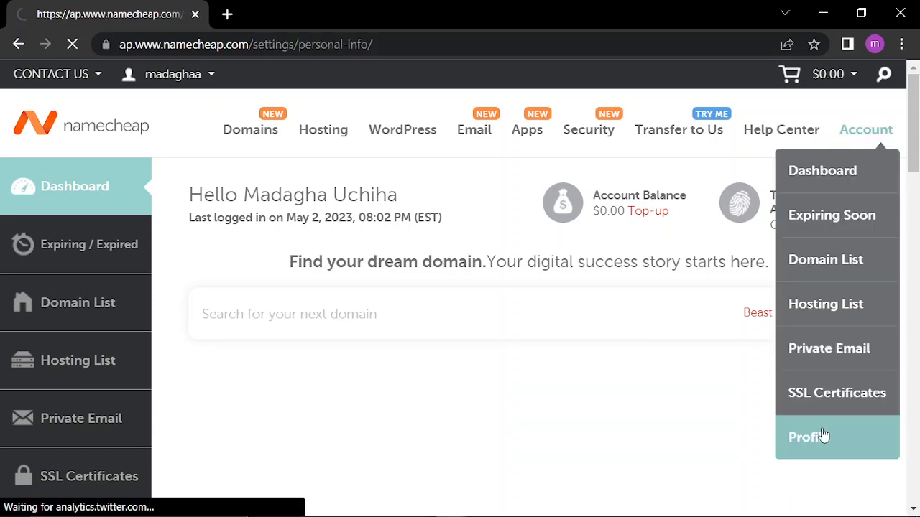
Step: Begin adding a Primary Address in the Personal Info Address Book
click(808, 437)
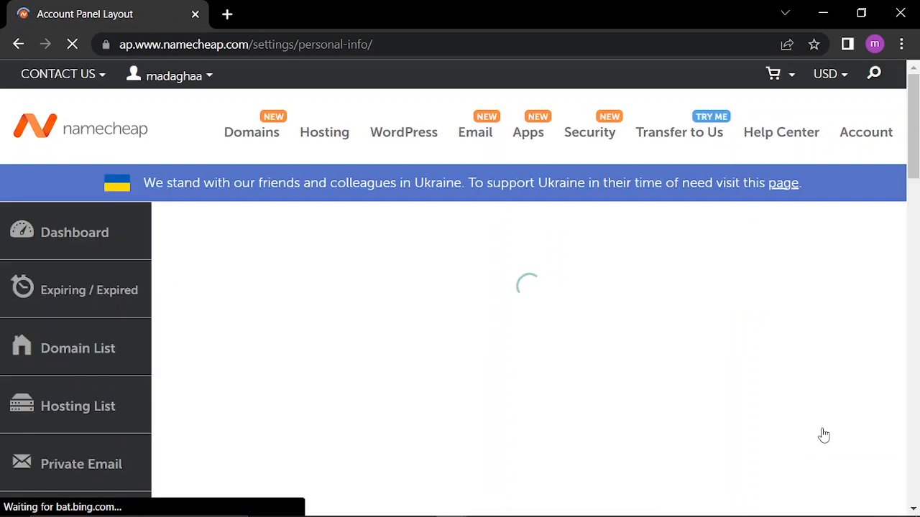
mouse_move(542, 276)
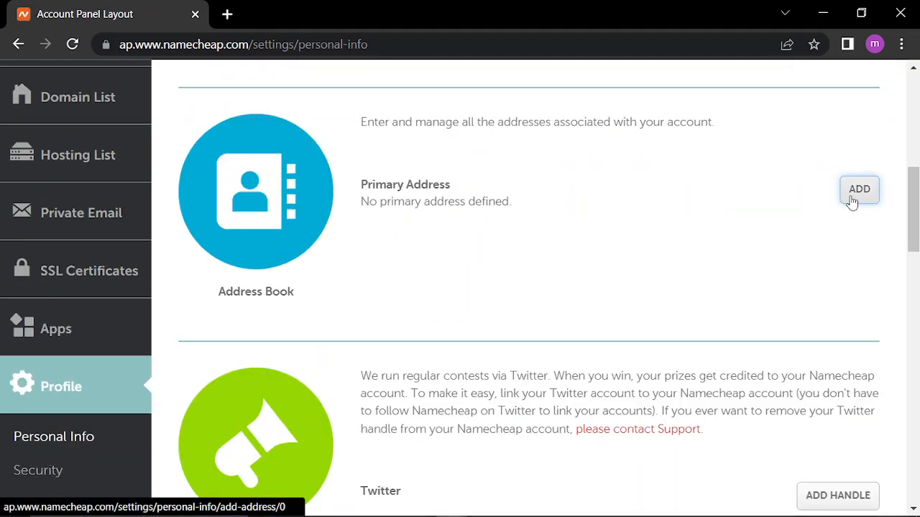
click(859, 189)
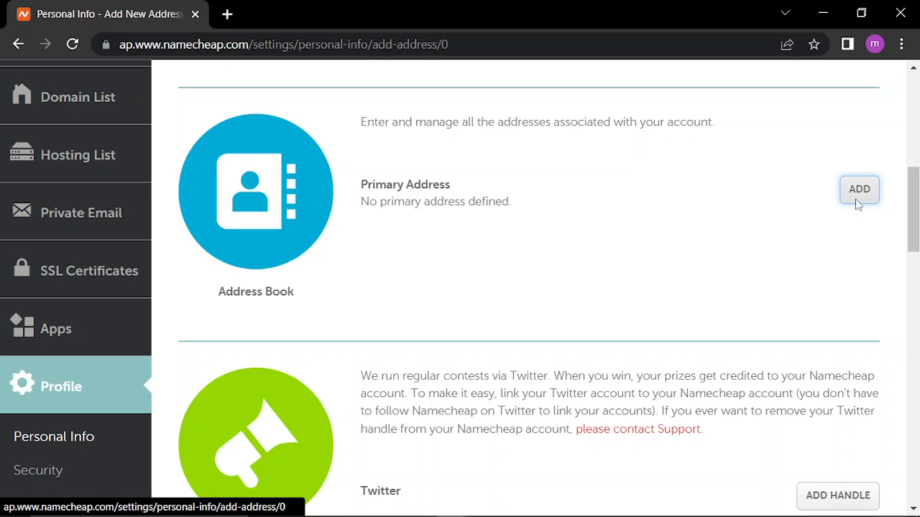
Step: Review the Add Primary Address form: prefilled names, blank street fields, country Morocco
click(860, 189)
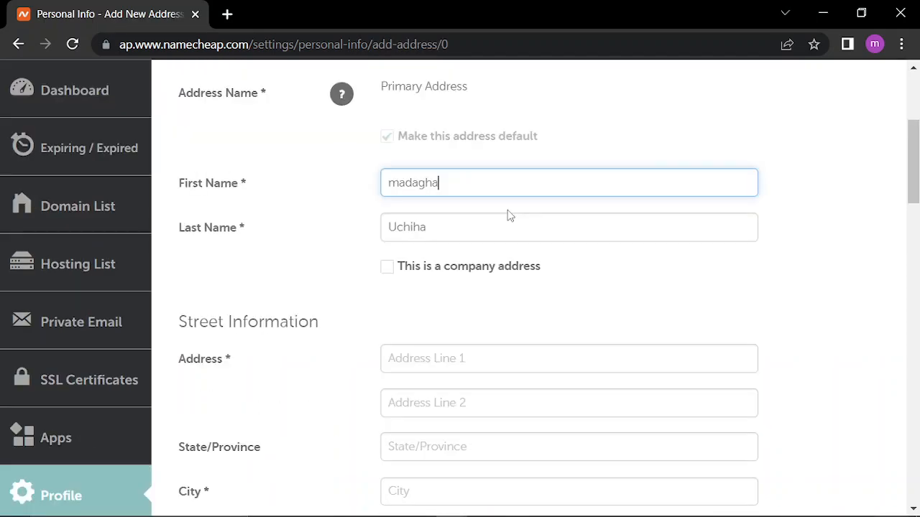
mouse_move(206, 257)
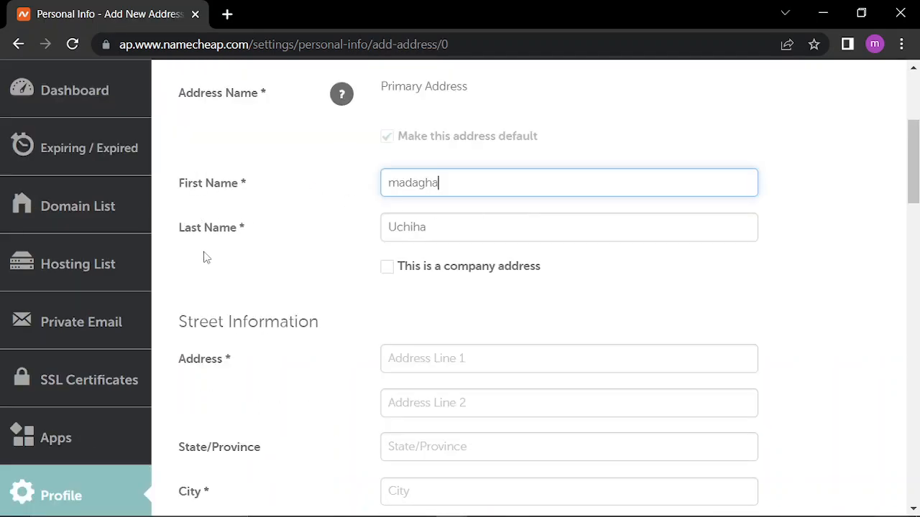
mouse_move(460, 101)
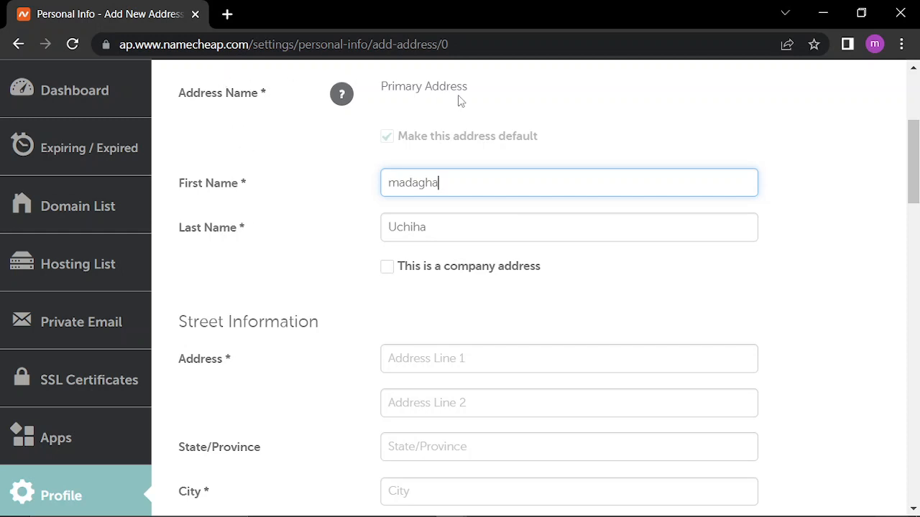
scroll(down, 3)
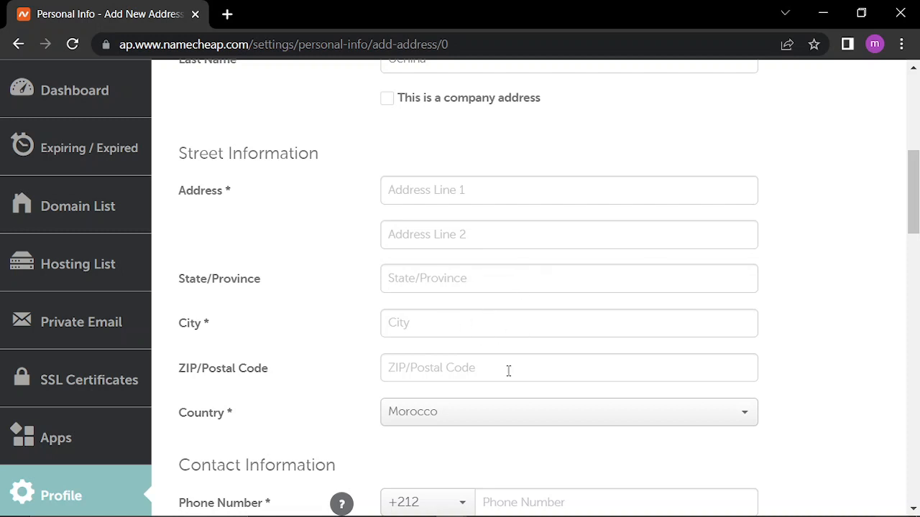
scroll(down, 3)
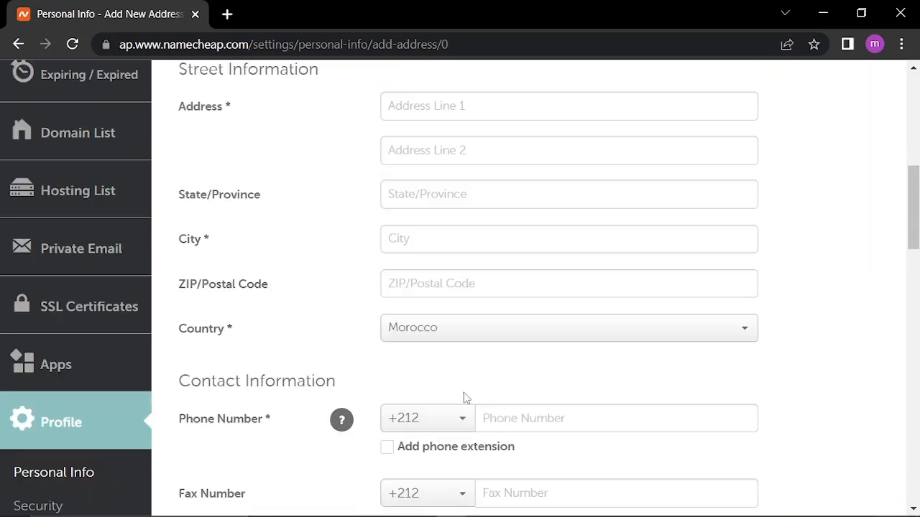
scroll(down, 3)
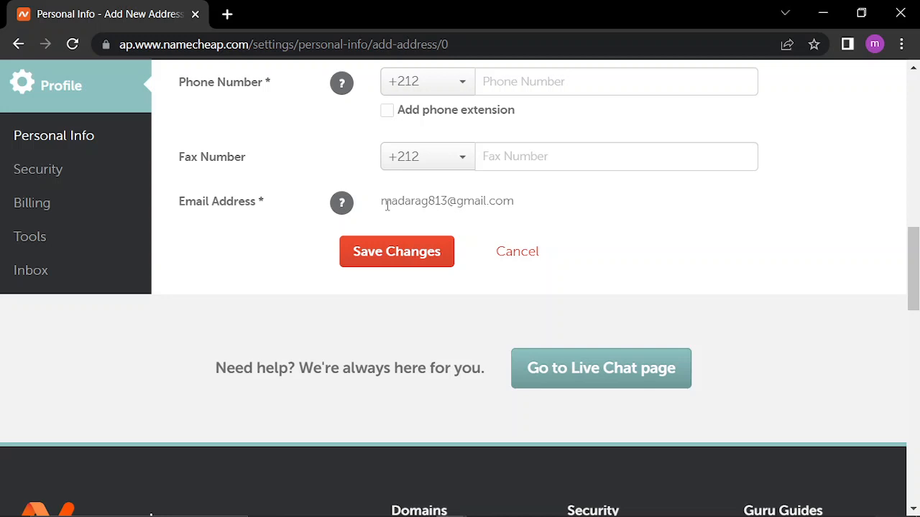
mouse_move(551, 205)
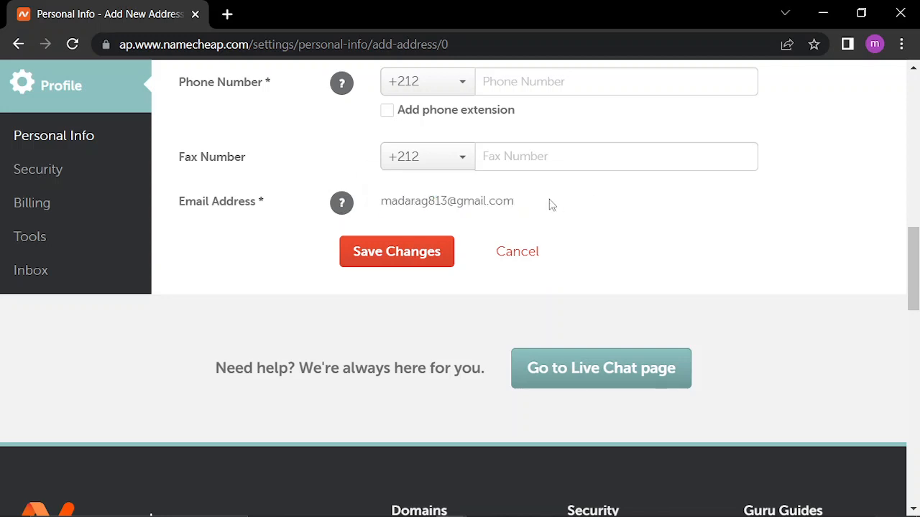
double_click(446, 200)
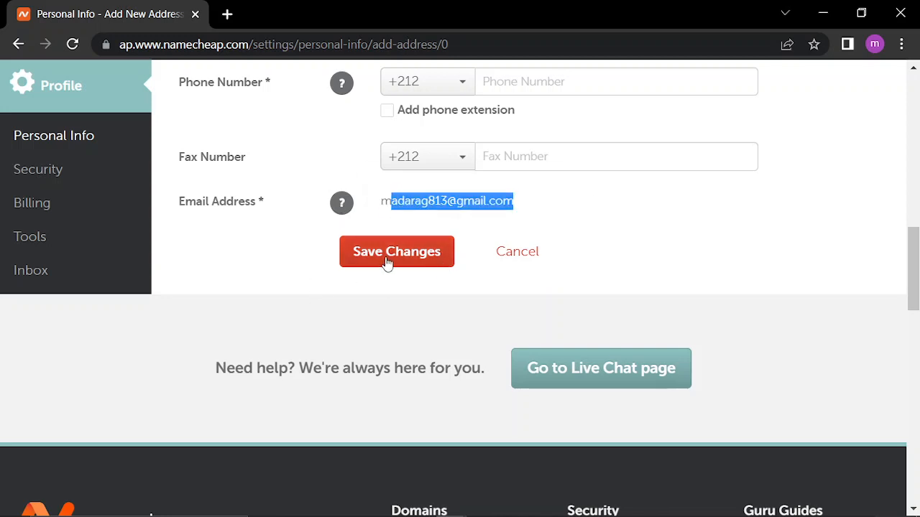
scroll(up, 3)
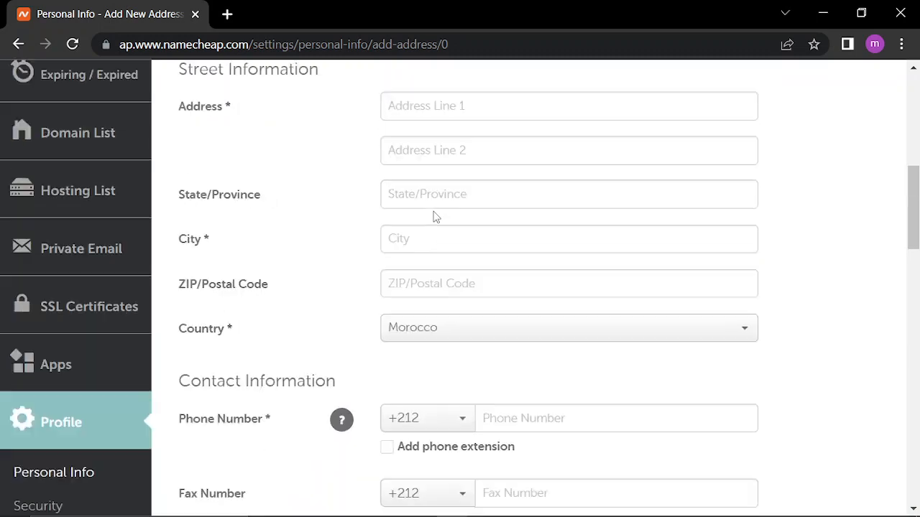
scroll(up, 3)
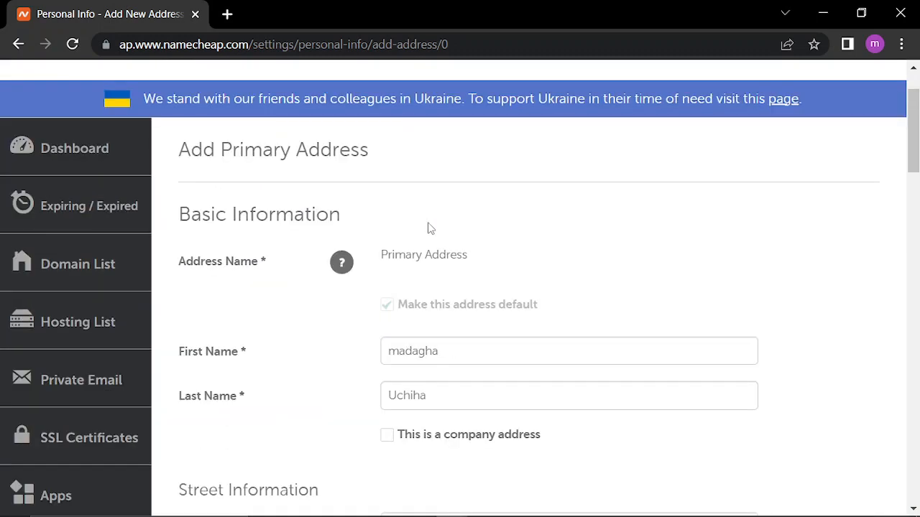
mouse_move(453, 295)
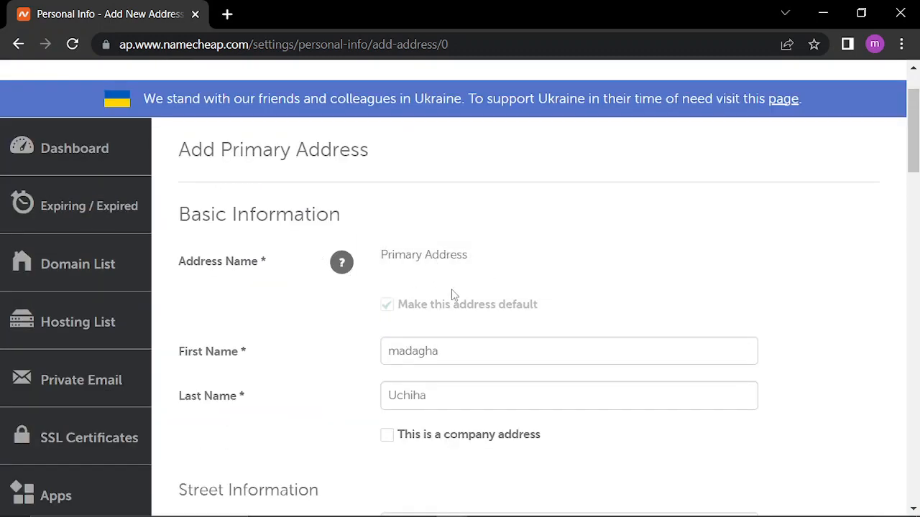